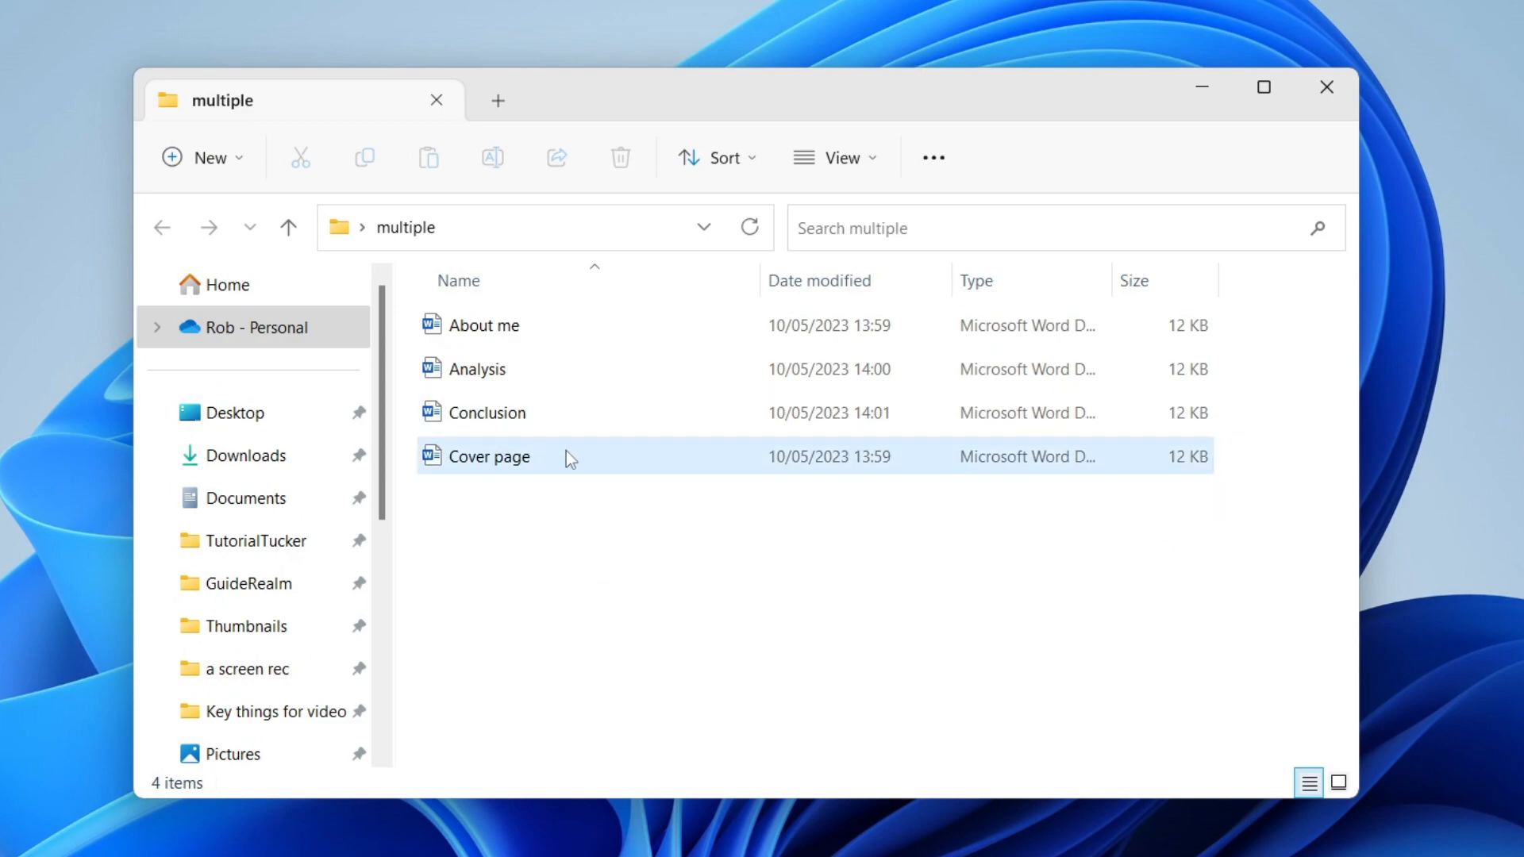
- Open the Cover page document from the multiple folder in File Explorer
{"action": "double_click", "coordinate": [489, 457]}
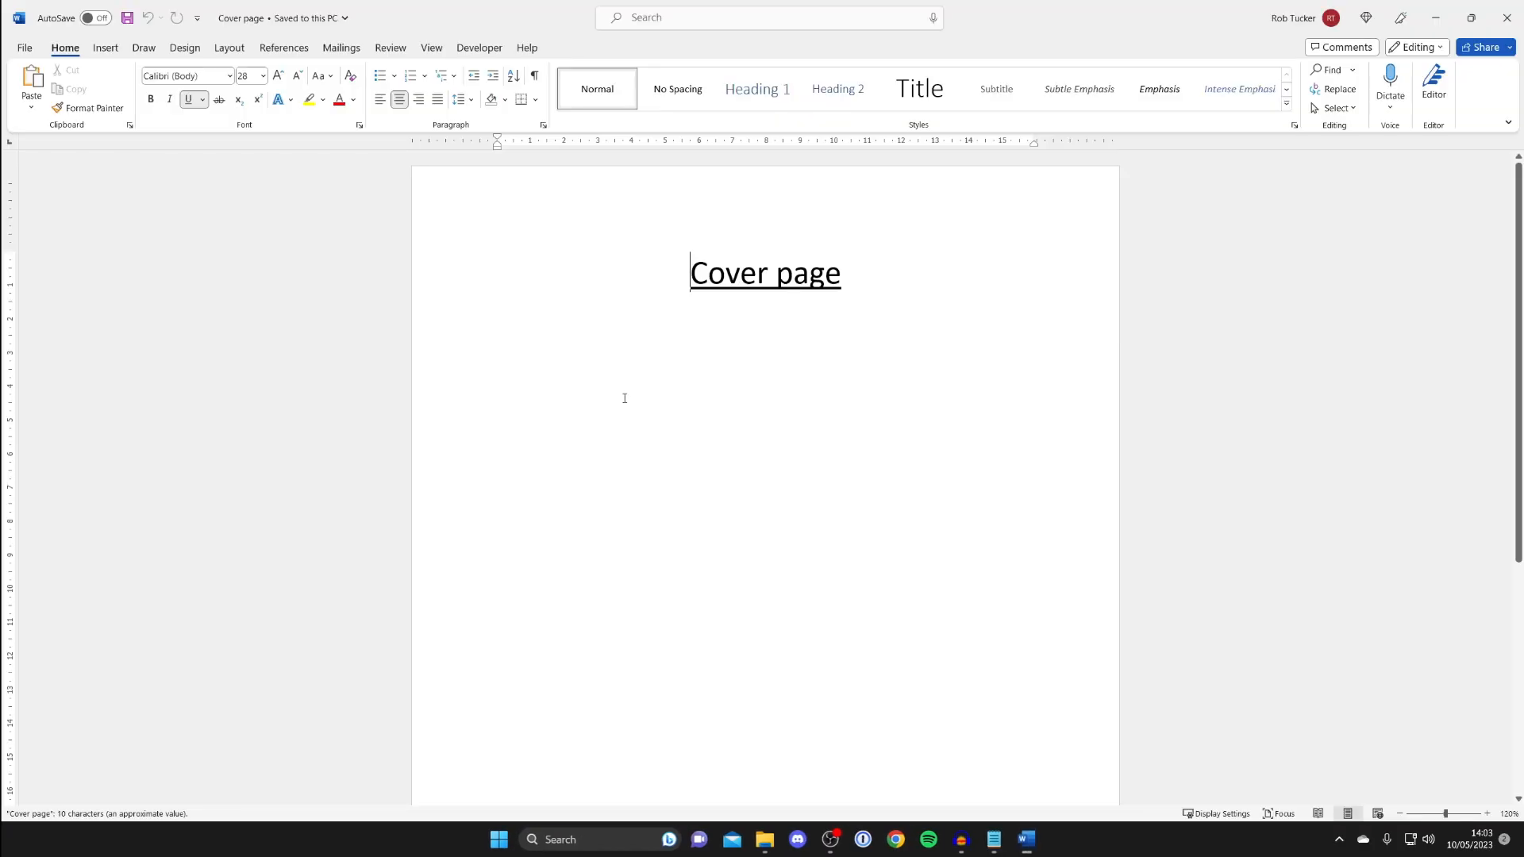
- Place the insertion point on the empty line below the Cover page title
{"action": "left_click", "coordinate": [105, 47]}
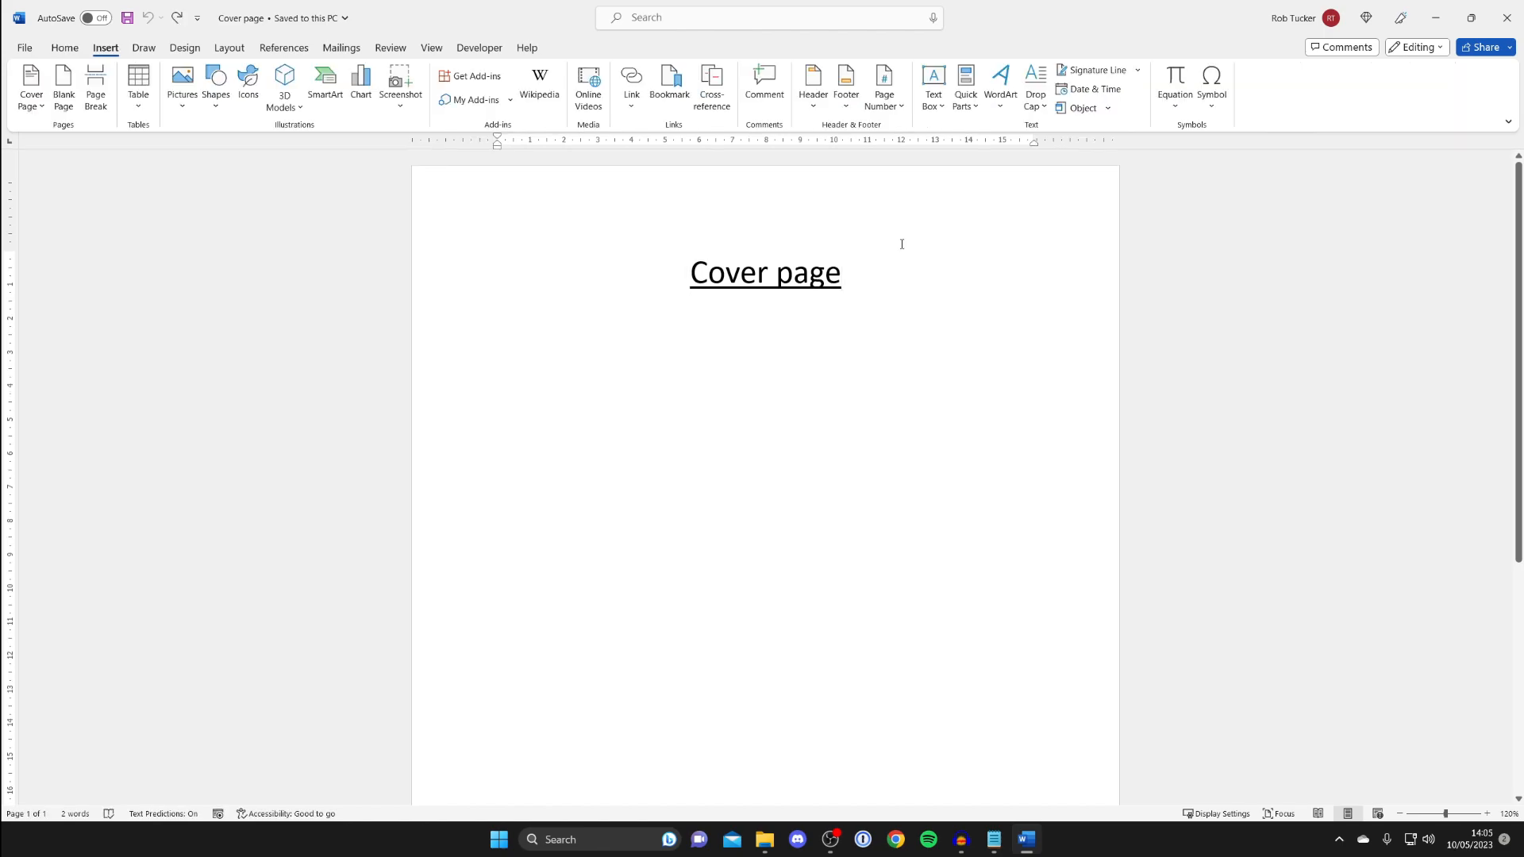
{"action": "left_click", "coordinate": [766, 327]}
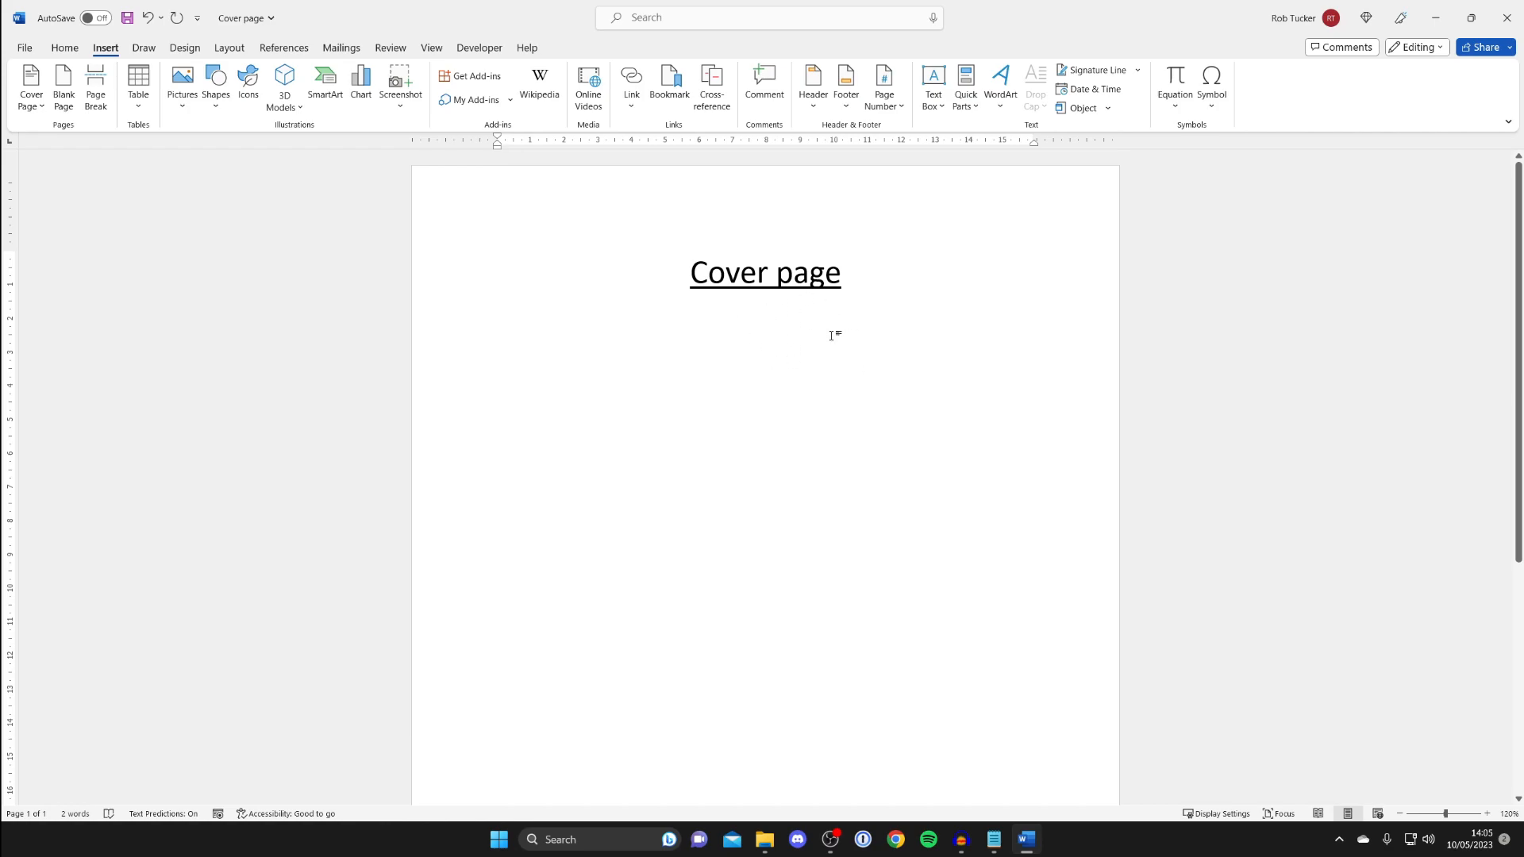
{"action": "left_click", "coordinate": [64, 46]}
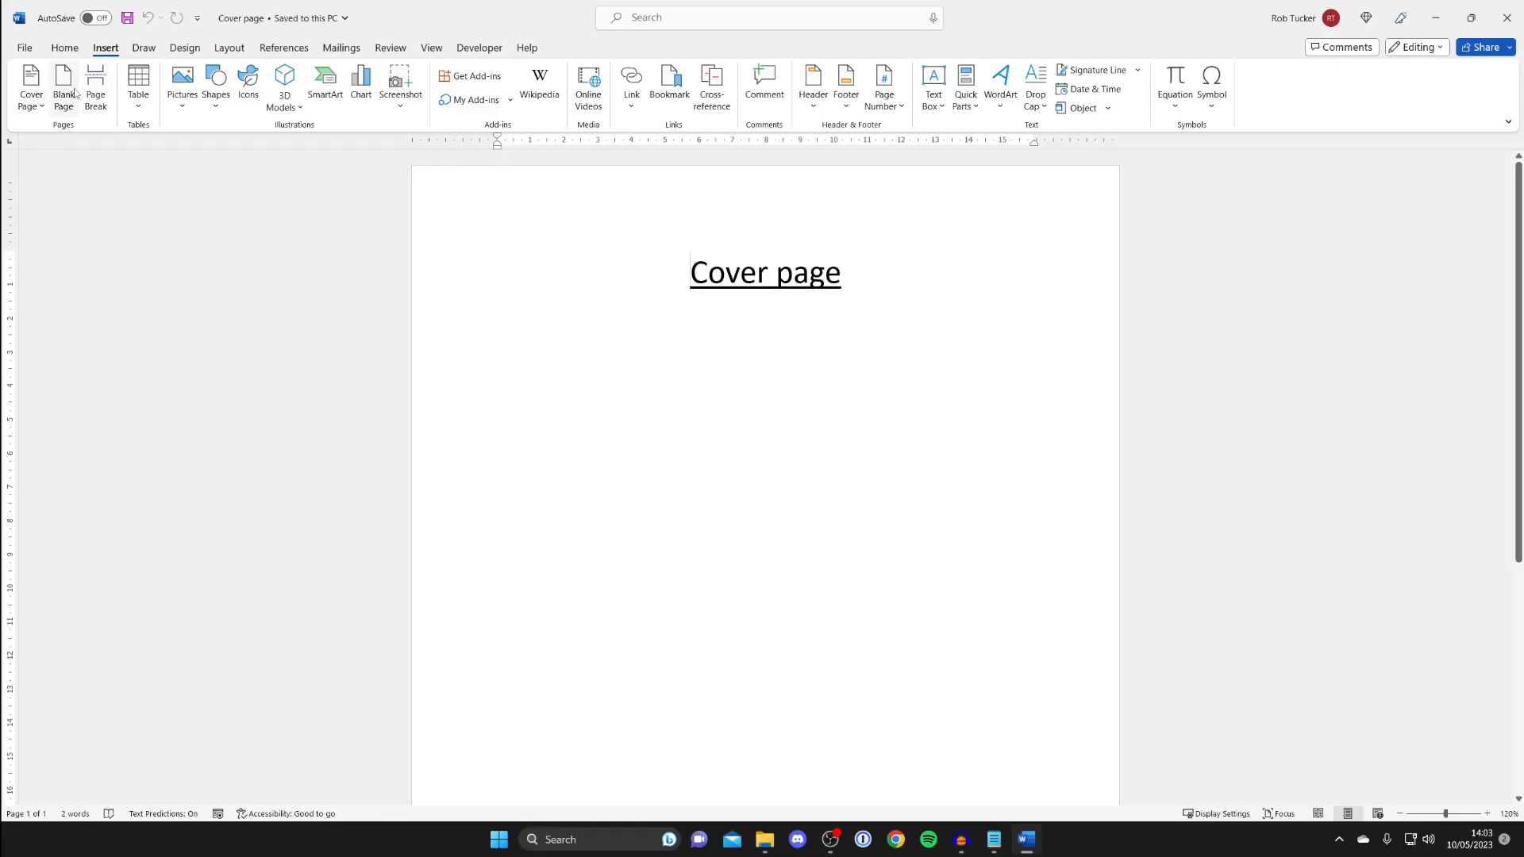
{"action": "mouse_move", "coordinate": [63, 86]}
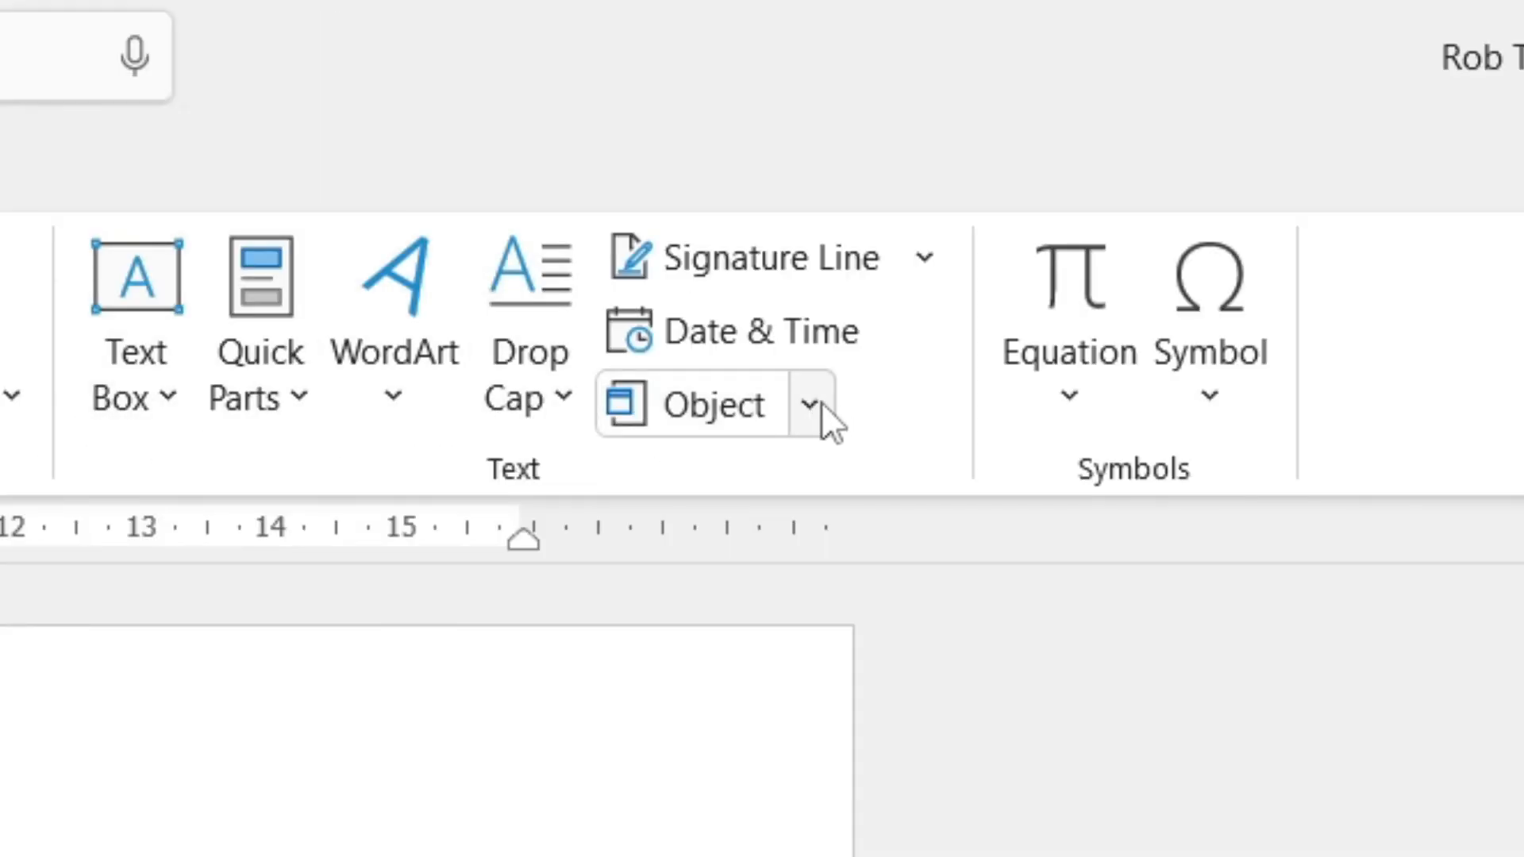
- Start Text from File and browse the Insert File dialog to Desktop's multiple folder
{"action": "left_click", "coordinate": [811, 403]}
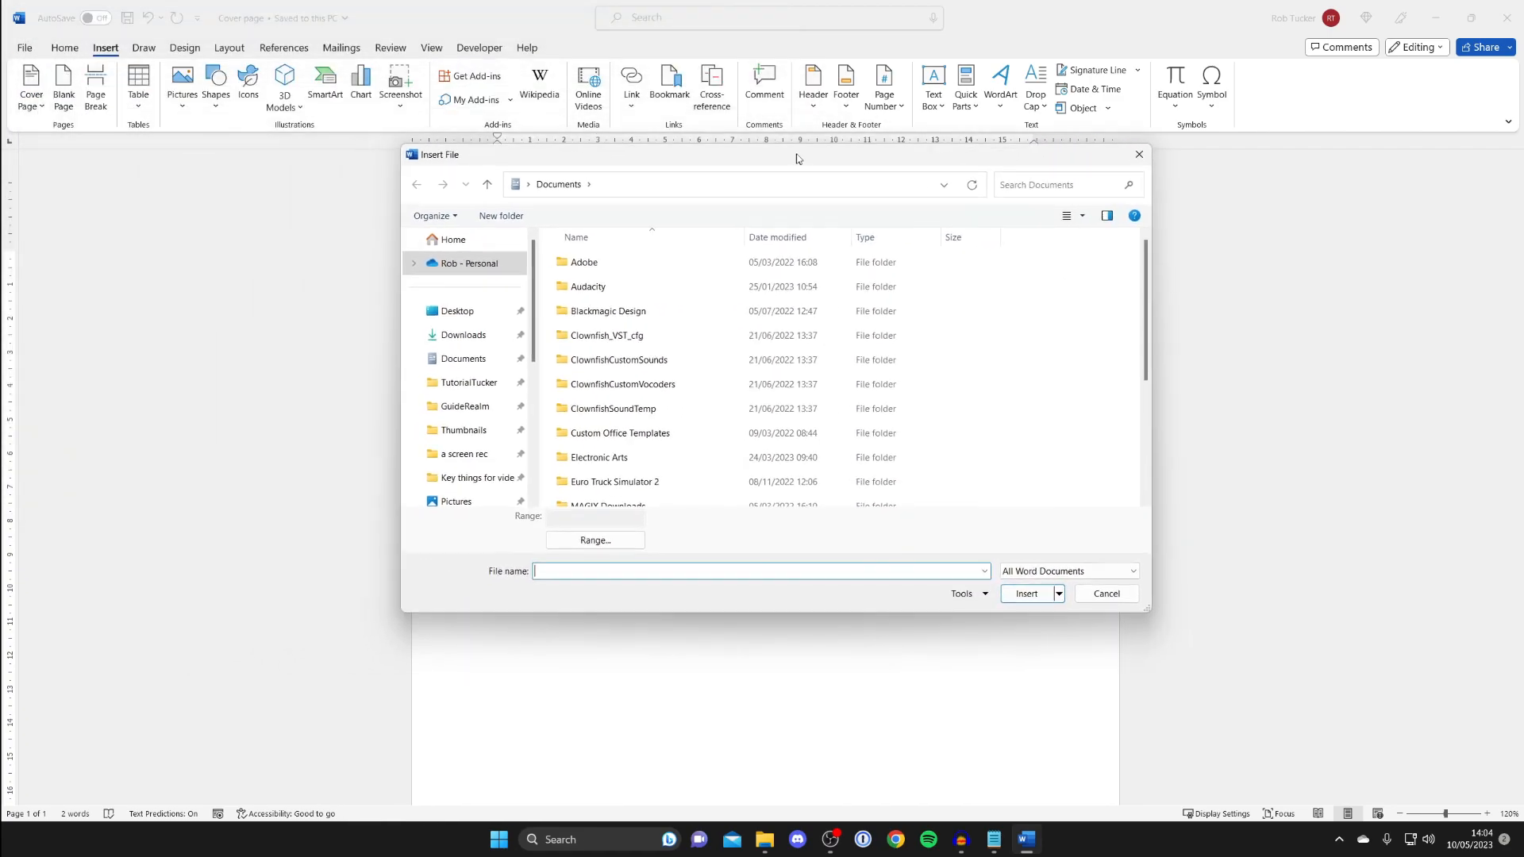
{"action": "left_click", "coordinate": [455, 310]}
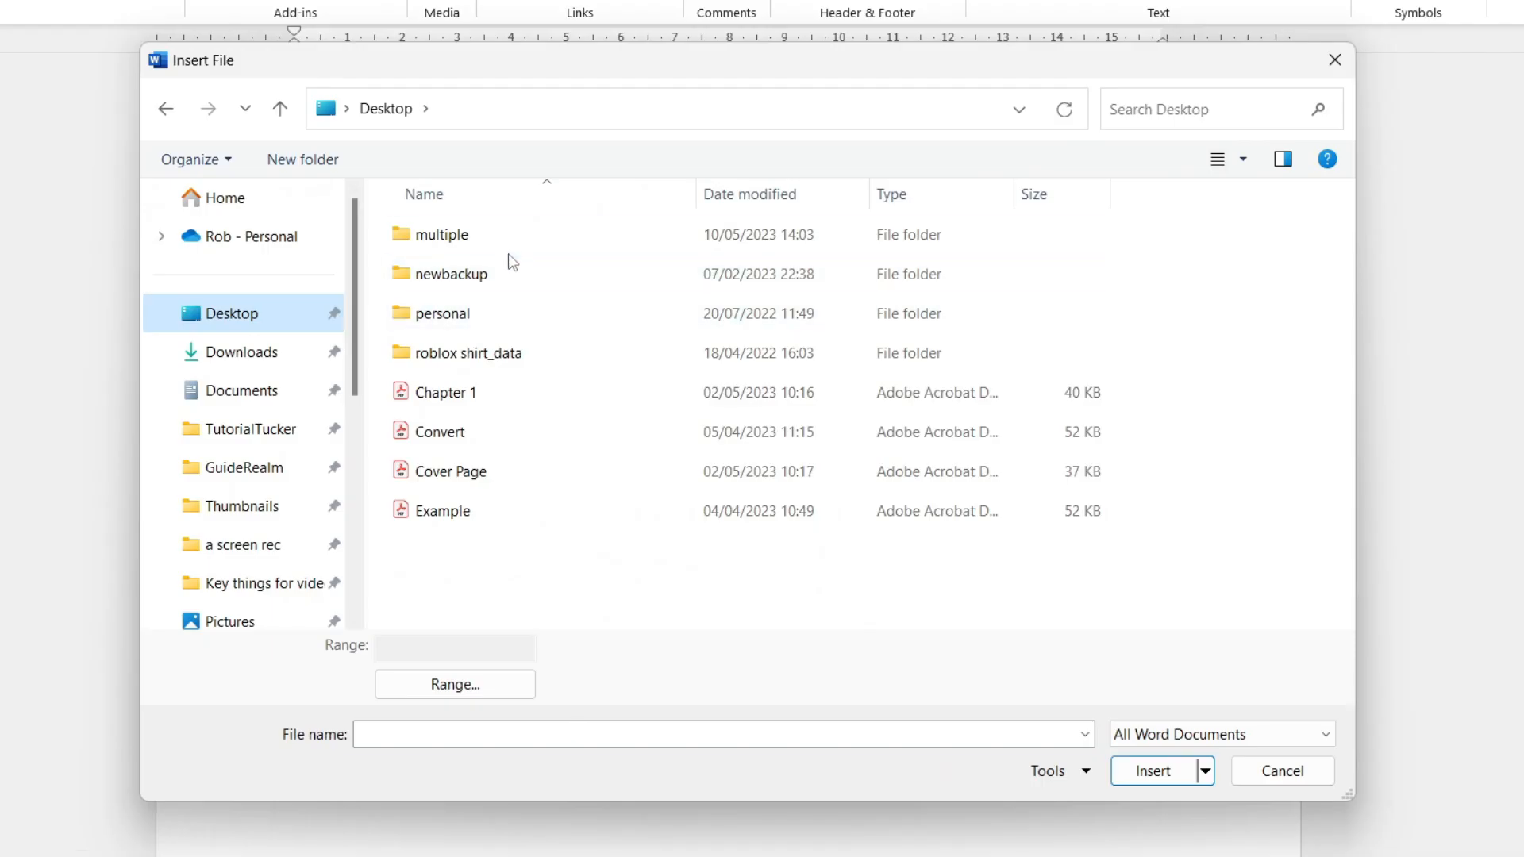
{"action": "double_click", "coordinate": [441, 235]}
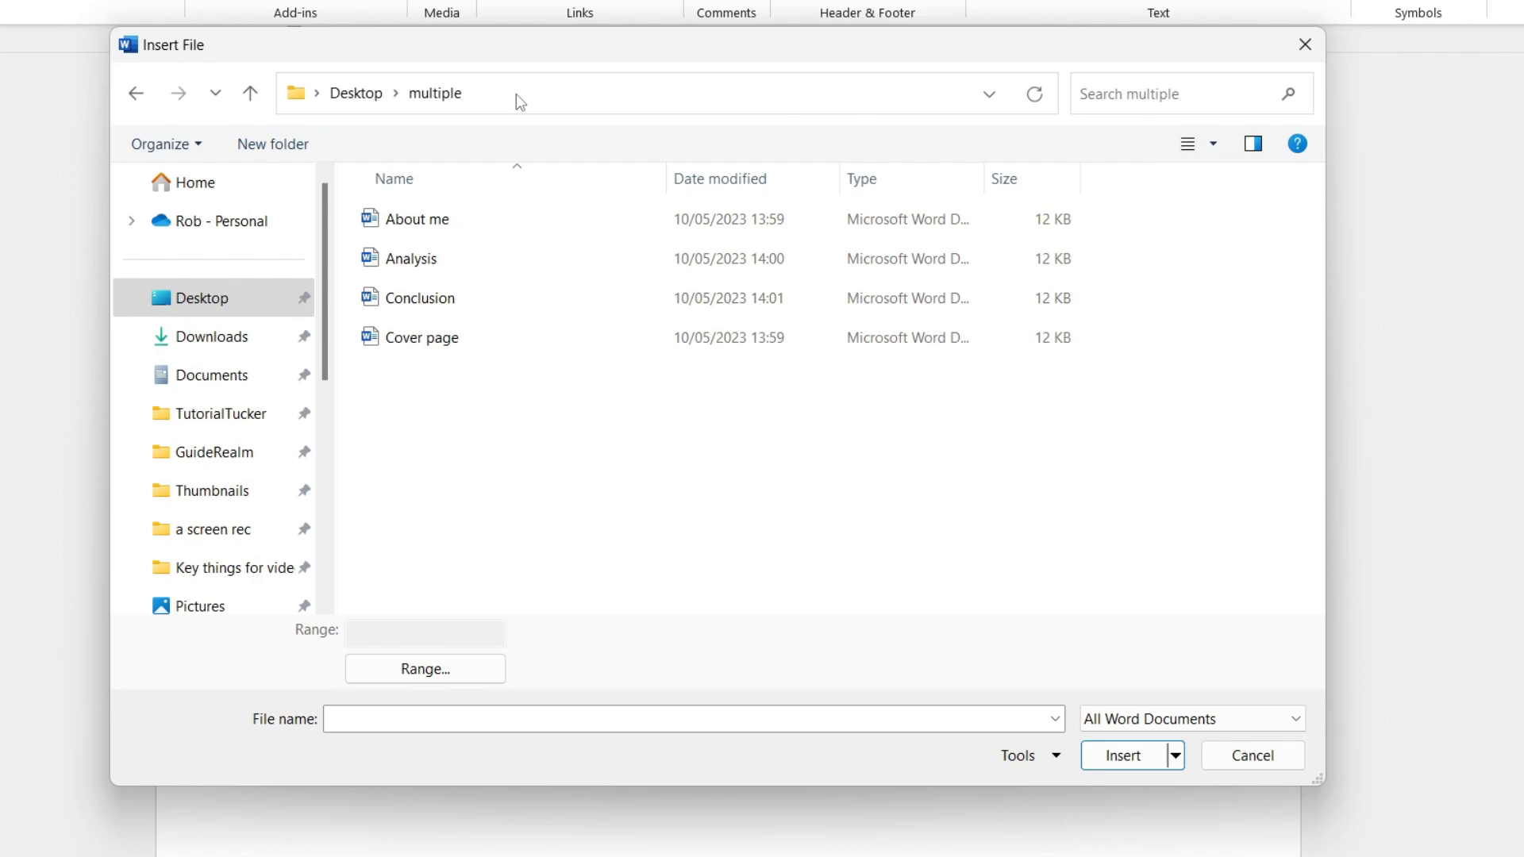
- Select About me, Analysis and Conclusion together in the Insert File dialog
{"action": "left_click", "coordinate": [416, 219]}
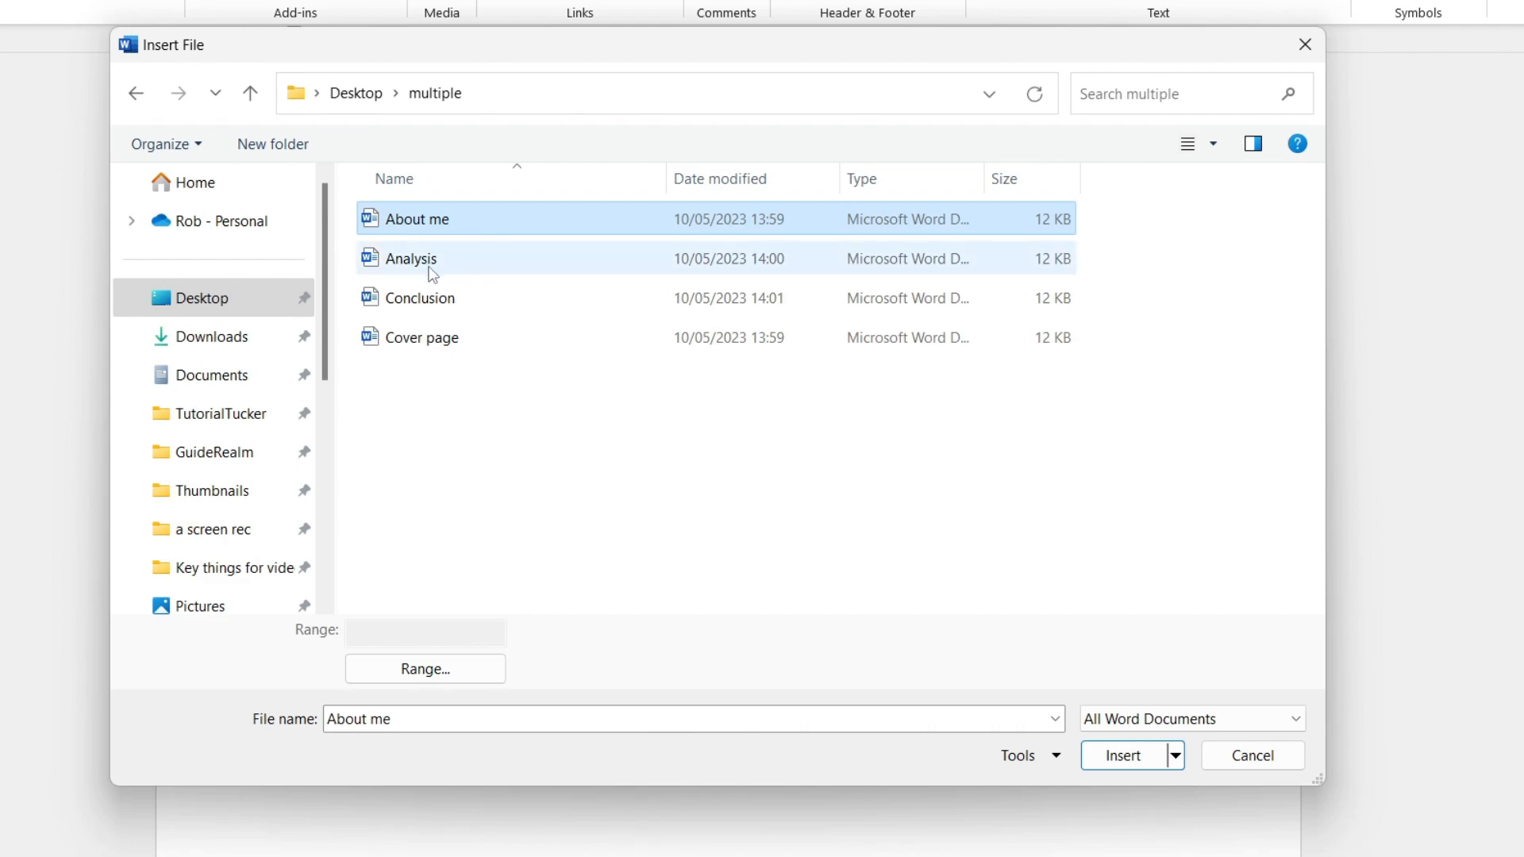
{"action": "left_click", "coordinate": [413, 258]}
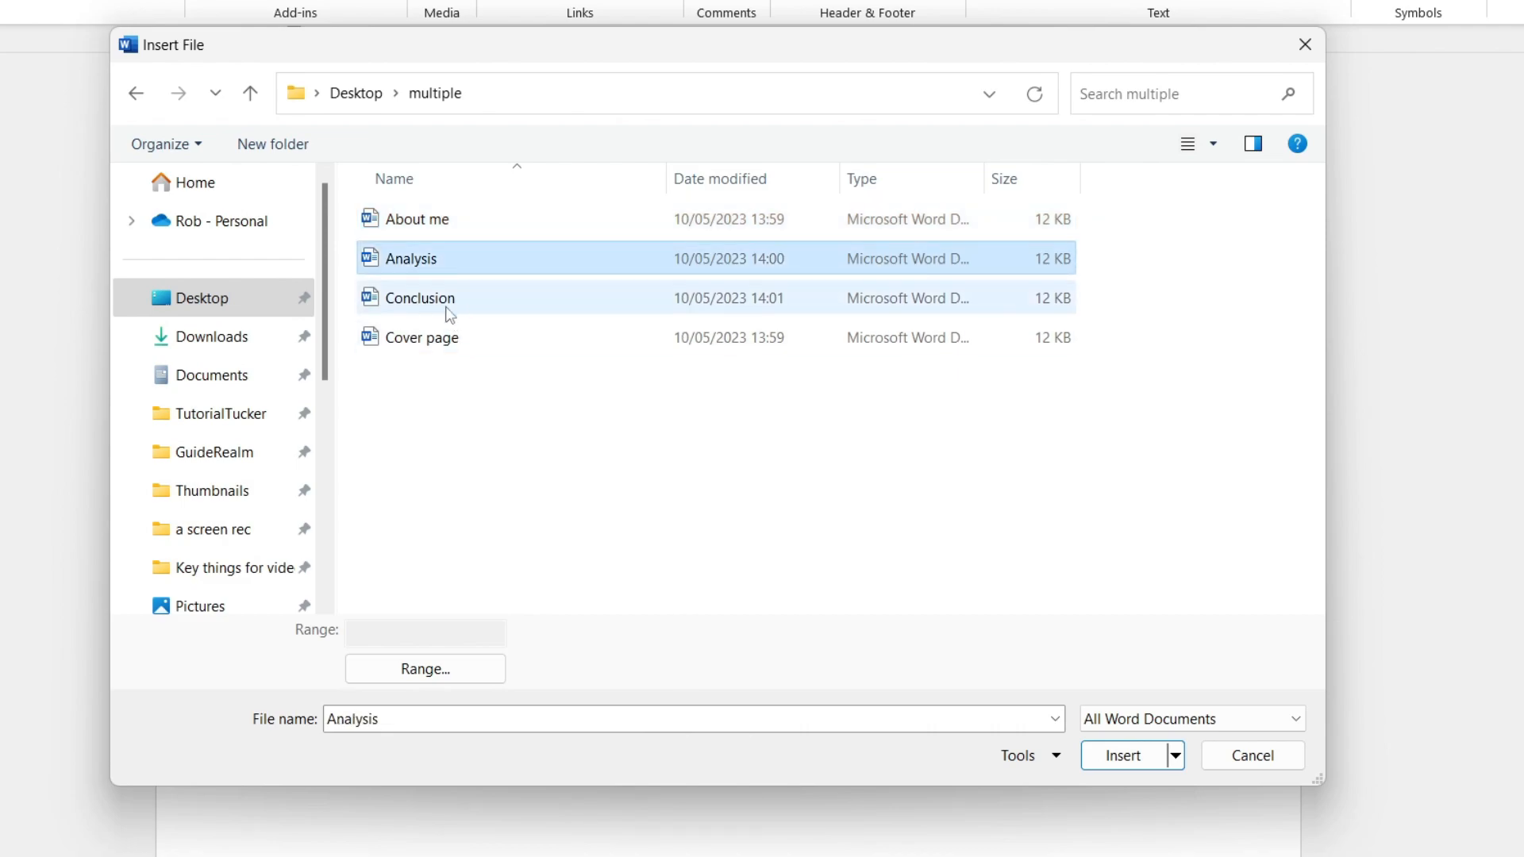
{"action": "left_click", "coordinate": [416, 219]}
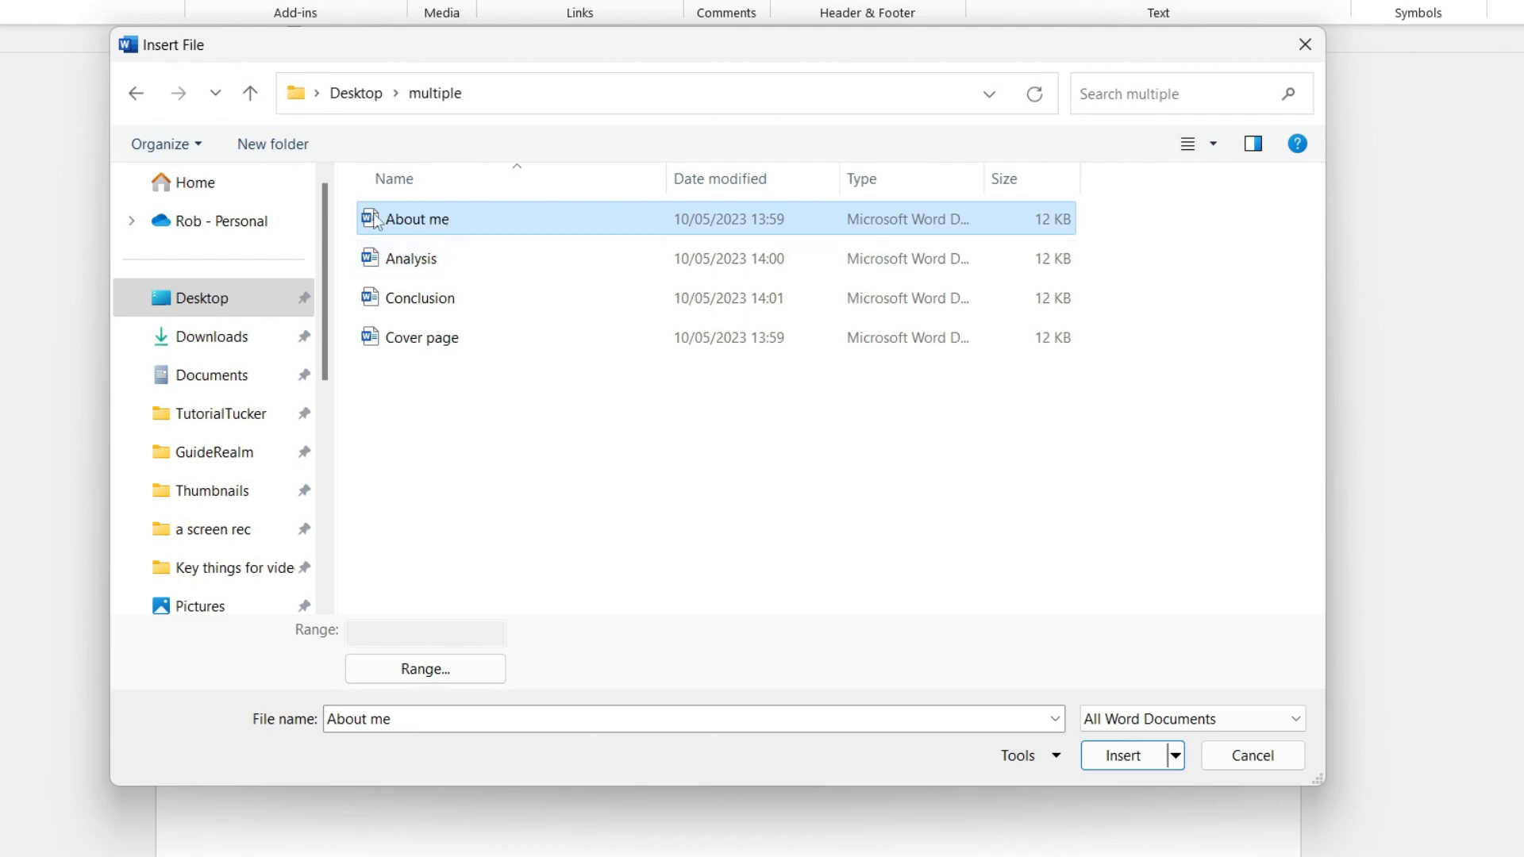
{"action": "left_click", "coordinate": [410, 258]}
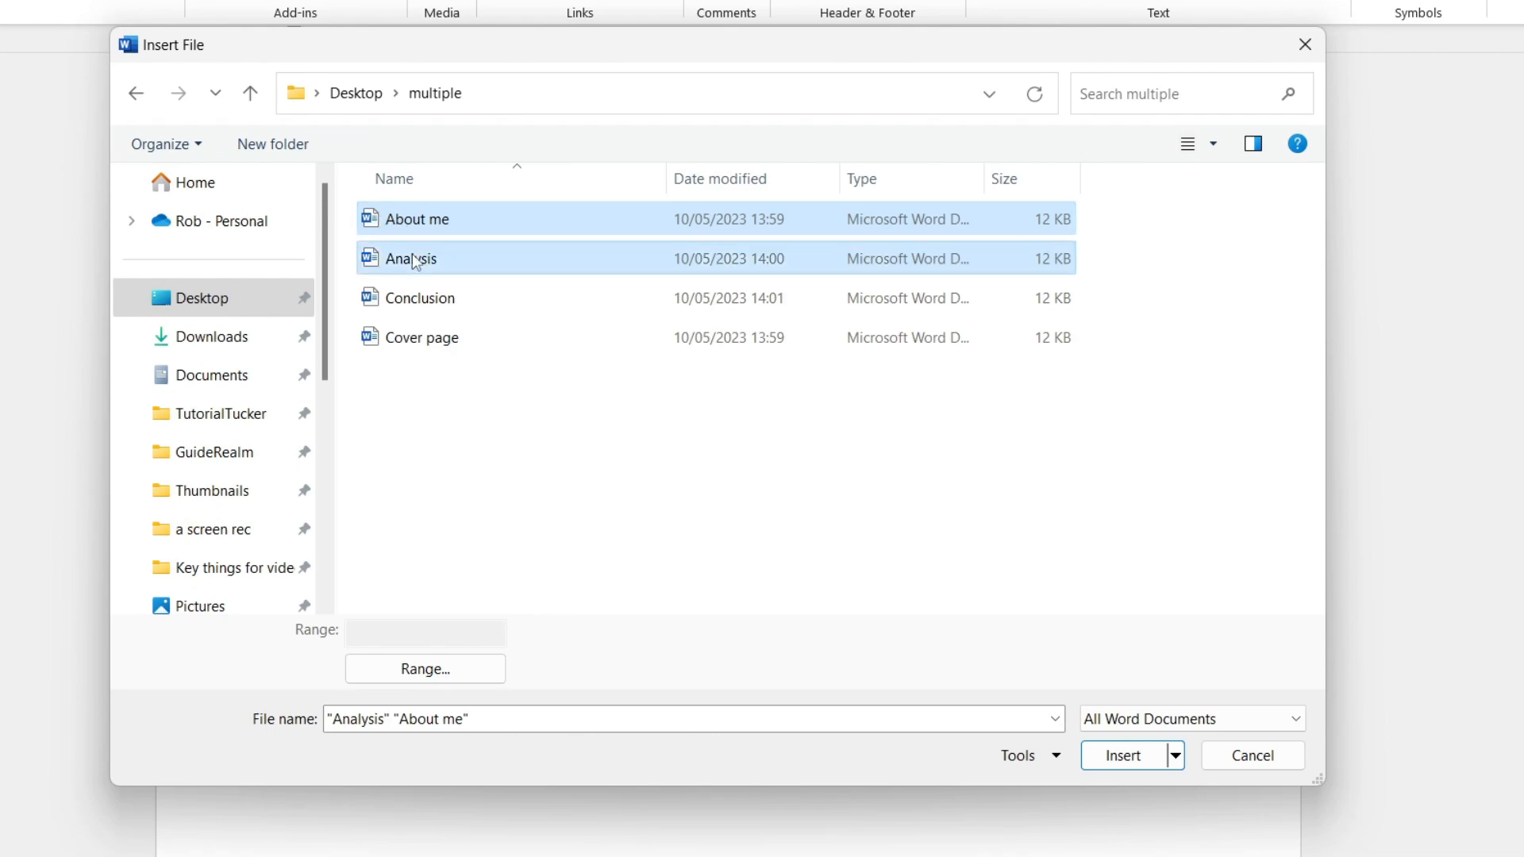
{"action": "left_click", "coordinate": [417, 297]}
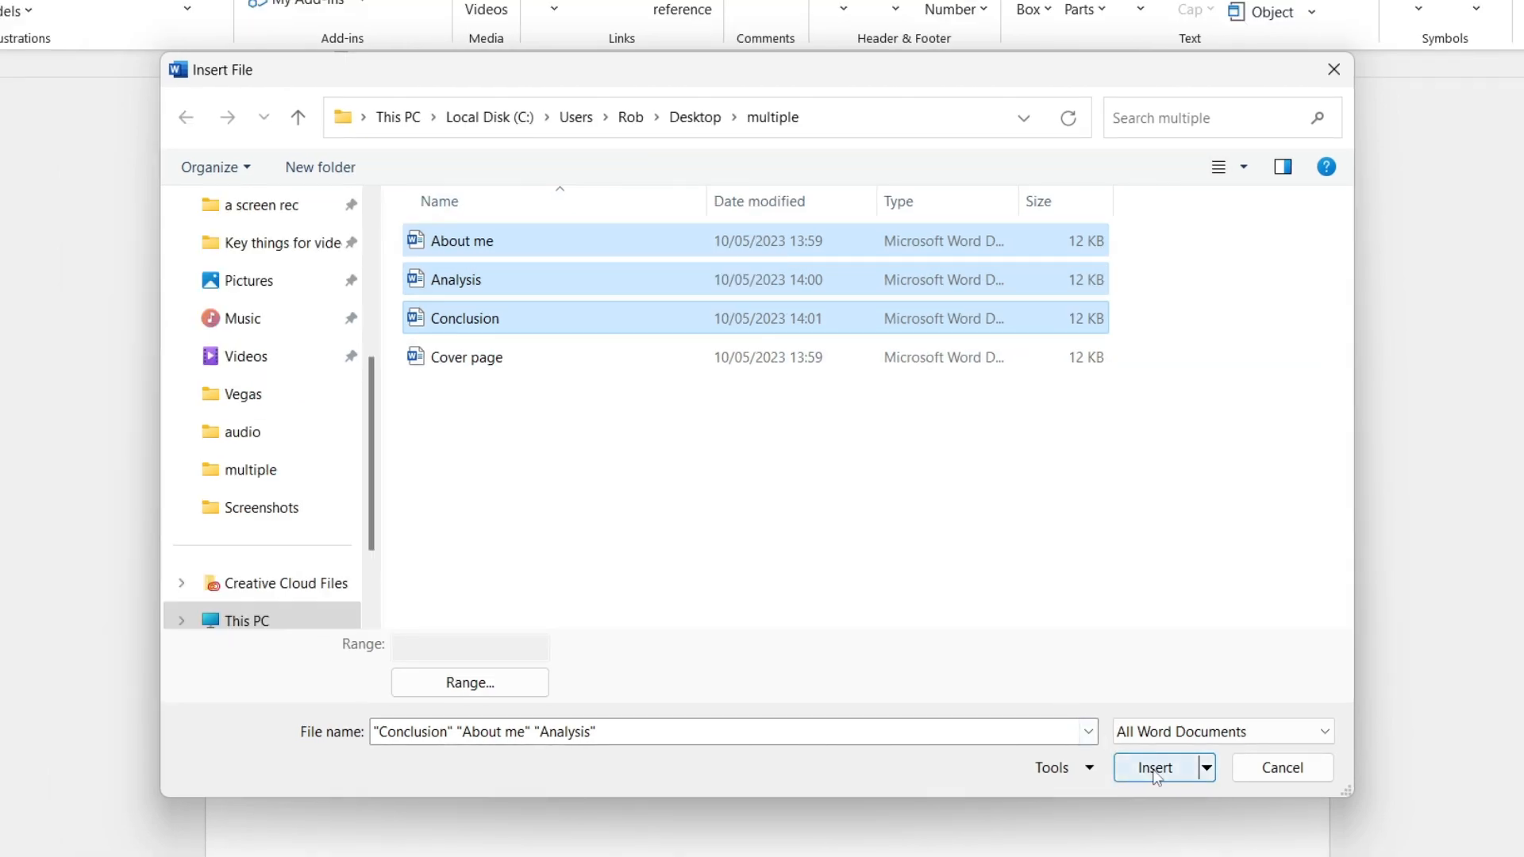
- Insert the three documents' text beneath the title and place the cursor after it
{"action": "left_click", "coordinate": [1156, 769]}
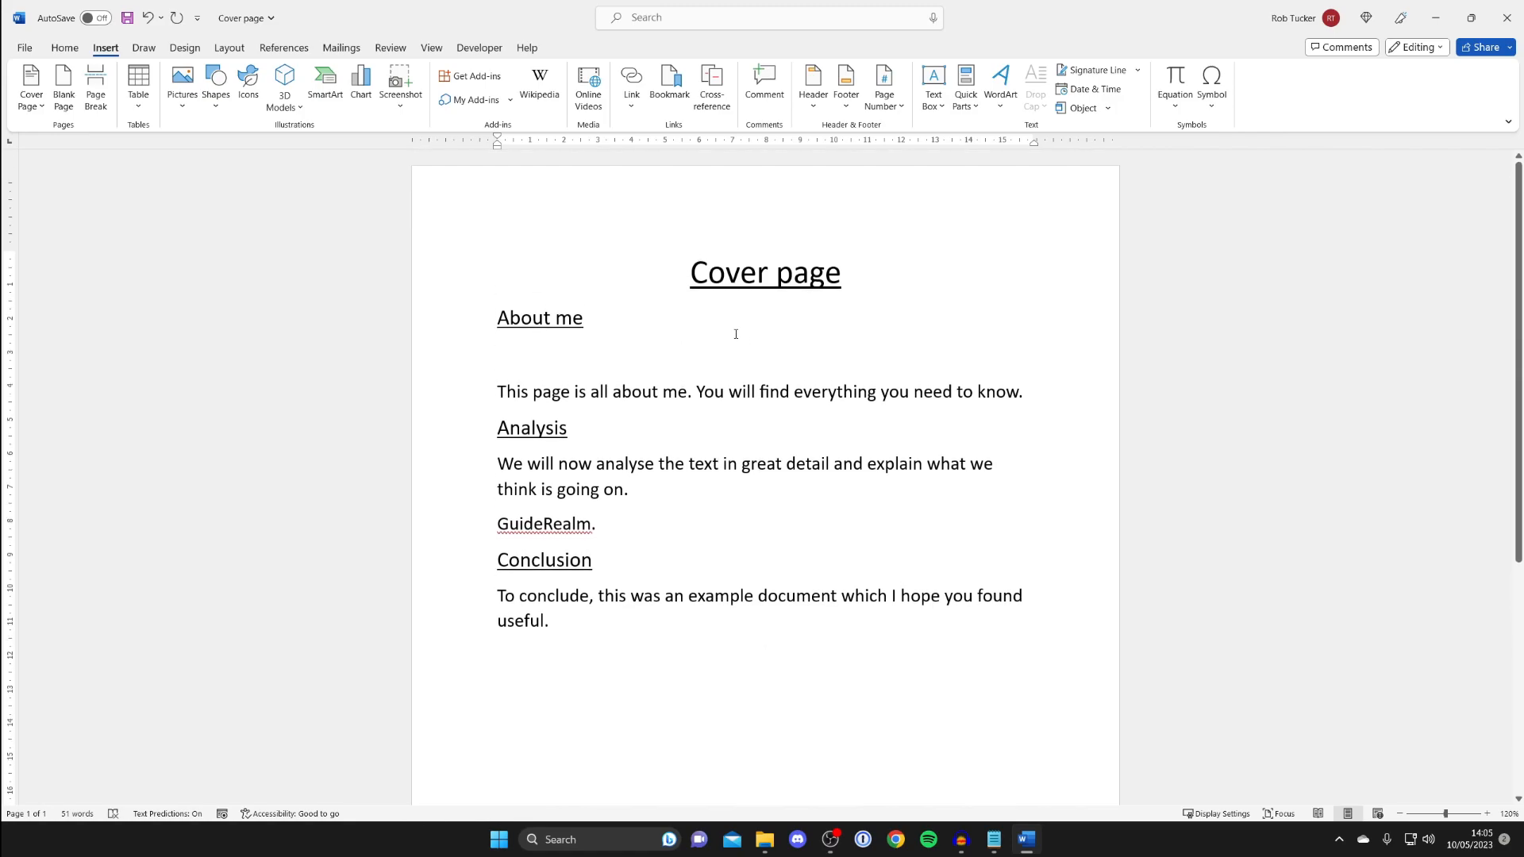
{"action": "left_click", "coordinate": [765, 665]}
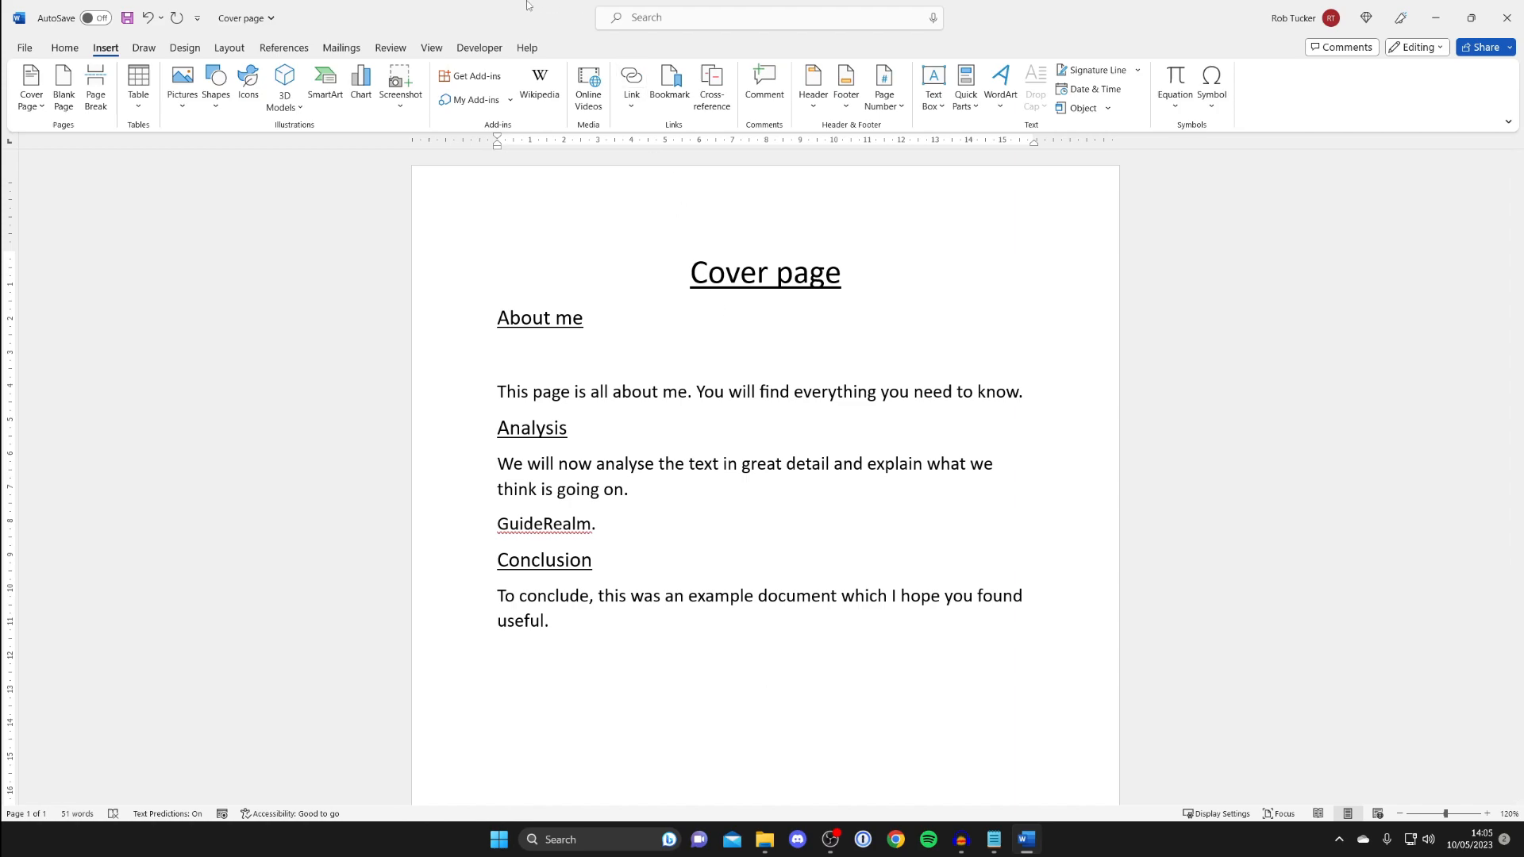
{"action": "left_click", "coordinate": [766, 664]}
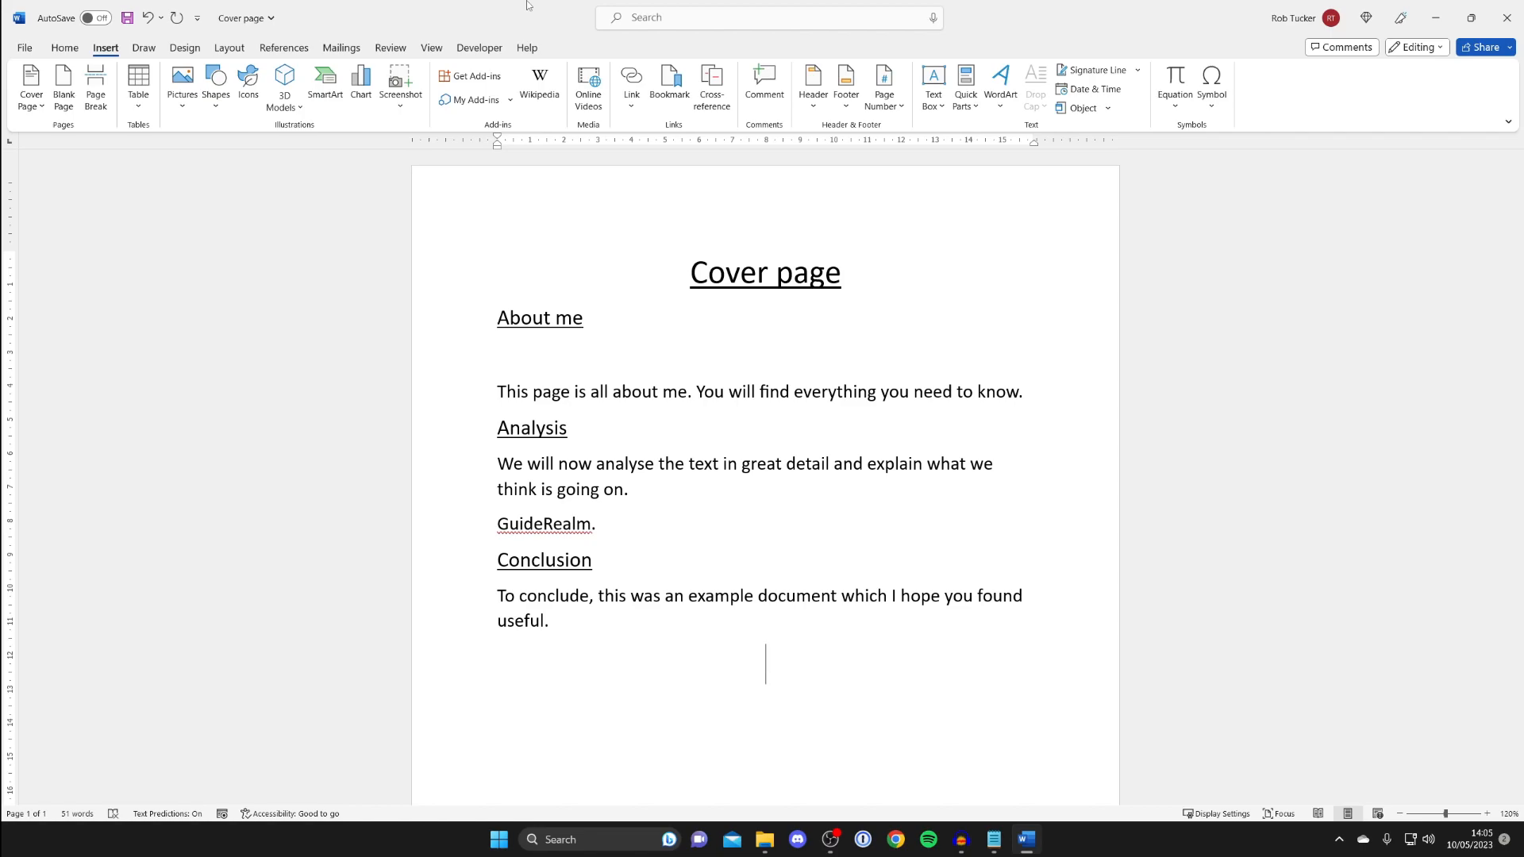